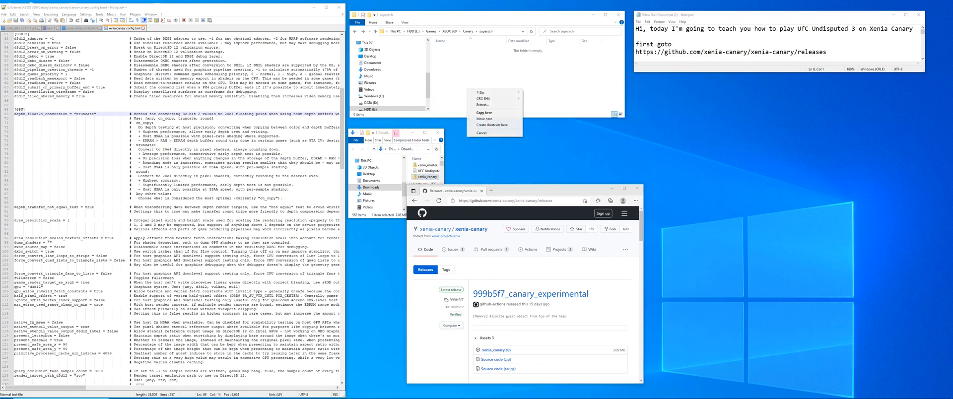
pyautogui.moveTo(481, 93)
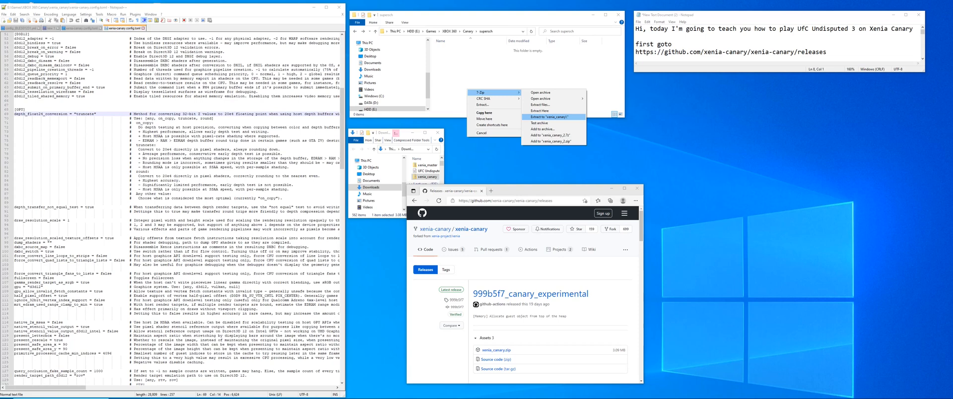
# Step: Extract xenia_canary.zip into its own xenia_canary folder via 7-Zip
pyautogui.click(547, 116)
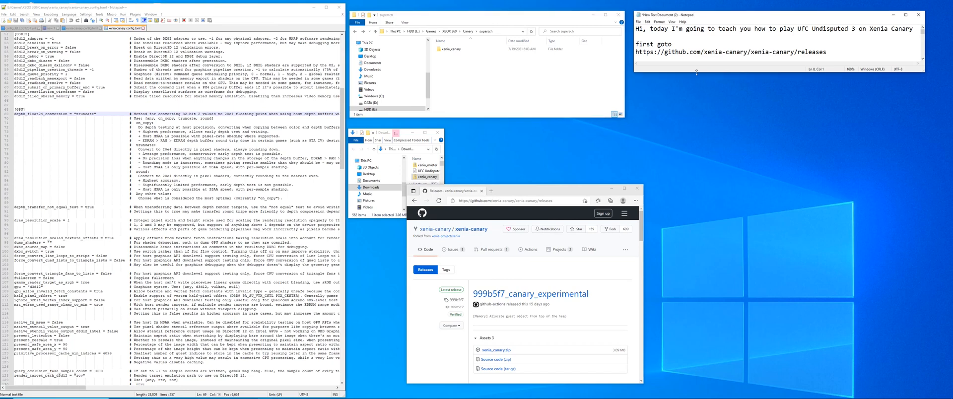
# Step: Note the portable-file step, then start a new text document named portable in xenia_canary
pyautogui.write('next make a text document named portable. for game saves in the future')
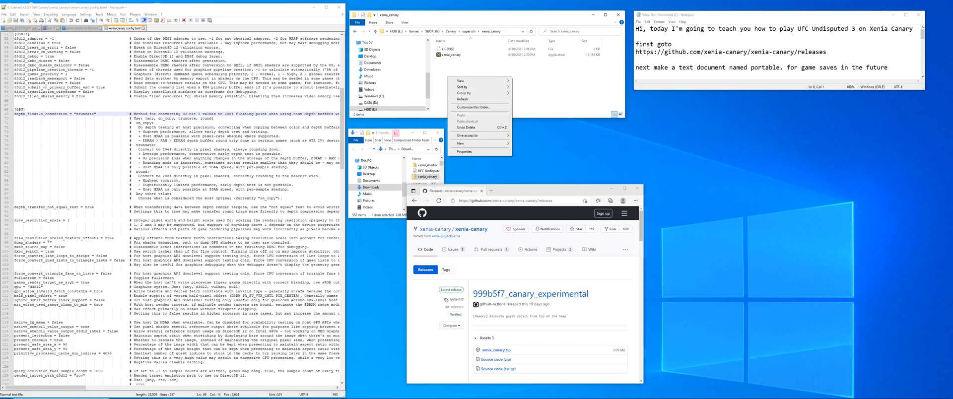
pyautogui.click(461, 143)
pyautogui.write('portable')
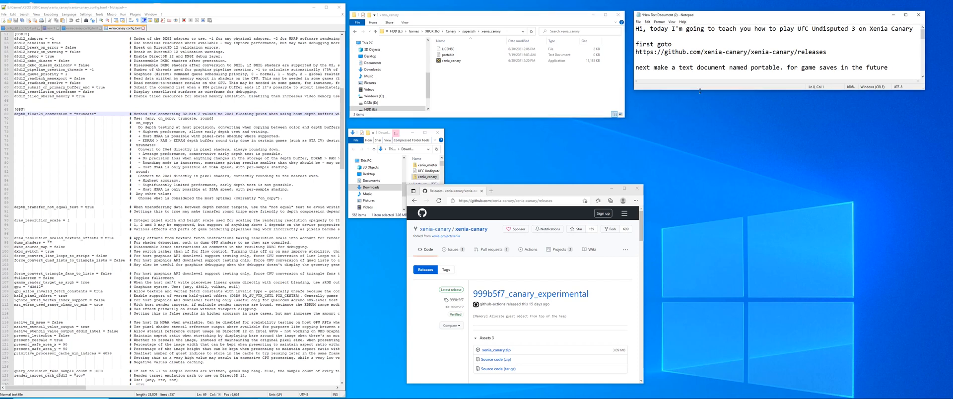
# Step: Add the note to open xenia-canary.config.toml in Notepad after running the emulator
pyautogui.write('After that use notepad to open xenia-canary.config.toml')
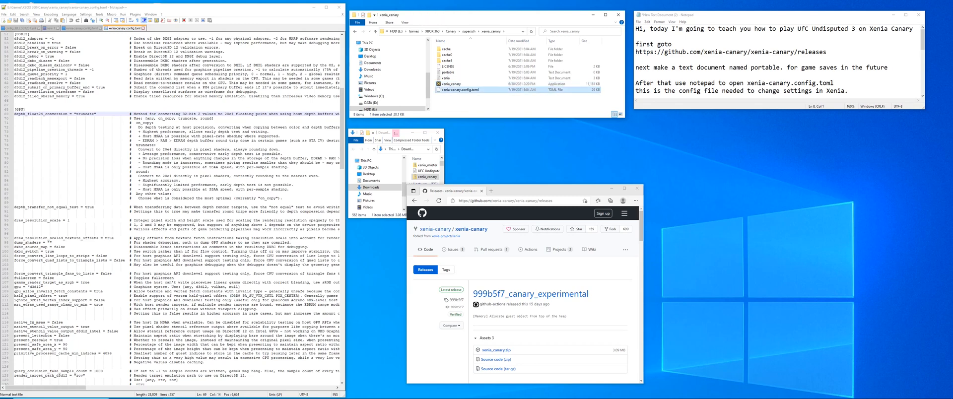
pyautogui.moveTo(462, 89)
pyautogui.write('To the right are definitions to each configuration setting.')
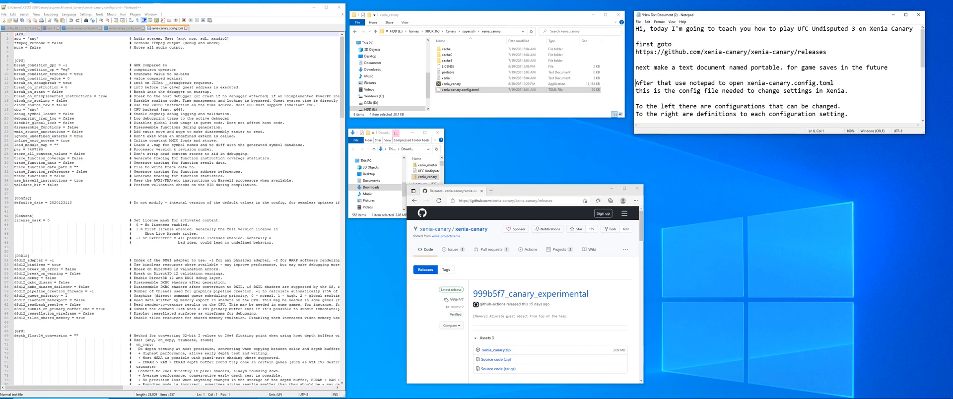
# Step: Note the gpu = "d3d12" step and scroll the config down toward the gpu line
pyautogui.write('Go to line gpu = "" type d3d12 the line should read')
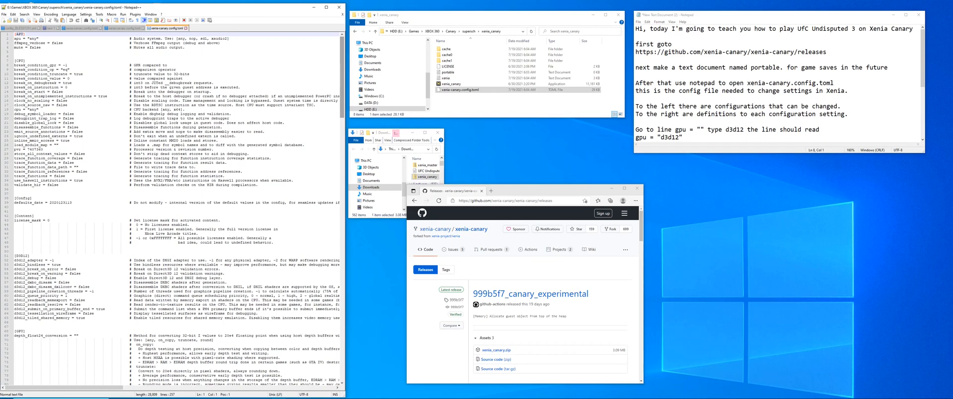
pyautogui.scroll(-3)
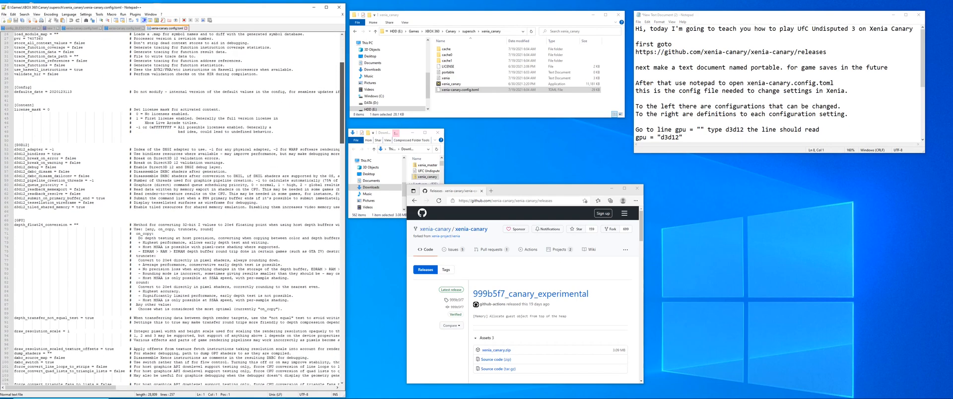
pyautogui.scroll(-3)
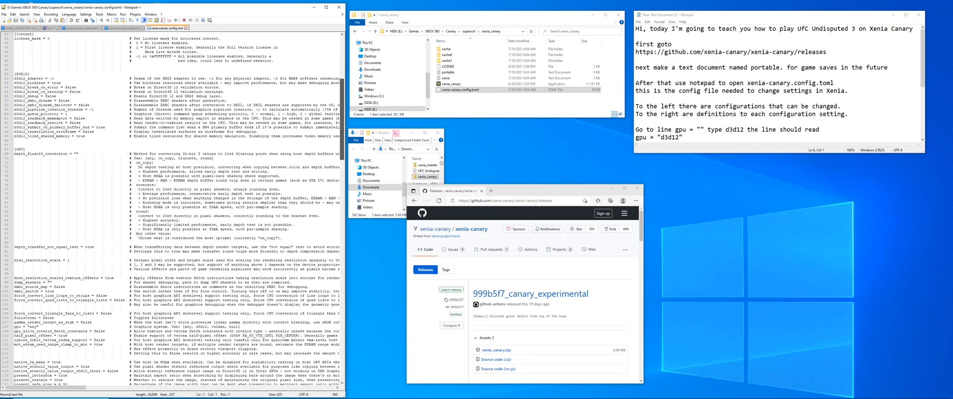
pyautogui.scroll(-3)
pyautogui.write('d3d12')
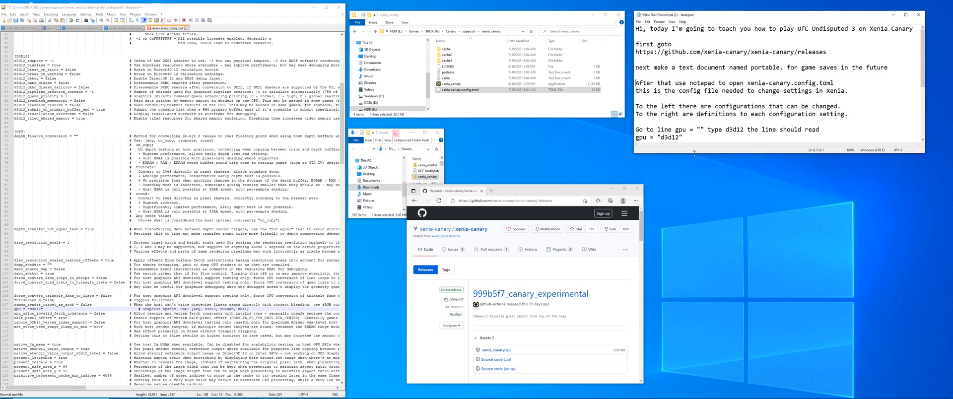
pyautogui.write('Thanks to @Chris J for leaving directions to the next step.')
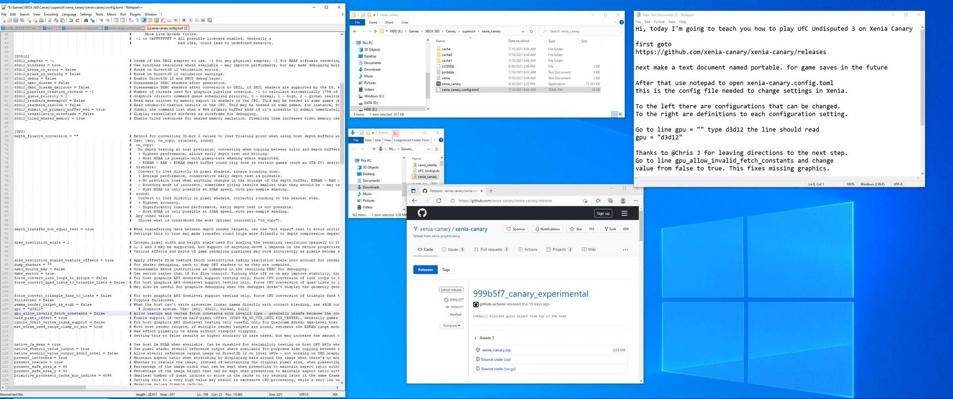
pyautogui.doubleClick(106, 316)
pyautogui.write('tru')
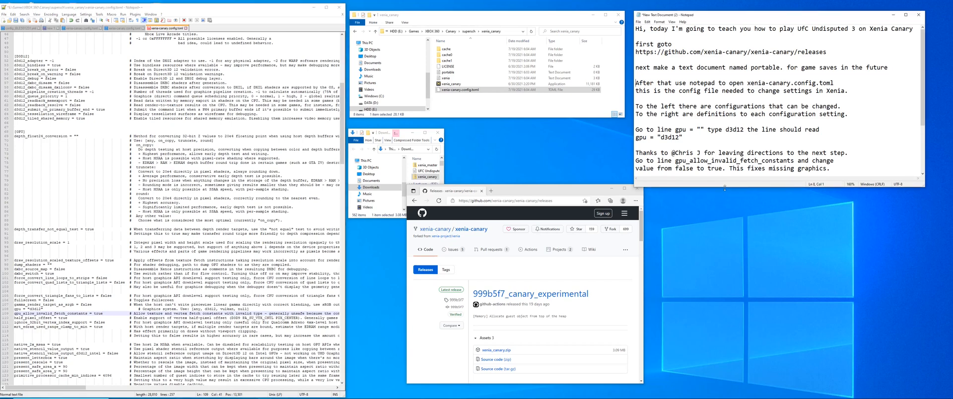
# Step: Add the note that the game now starts but needs speed tweaks
pyautogui.write('Now that the game starts it needs some speed')
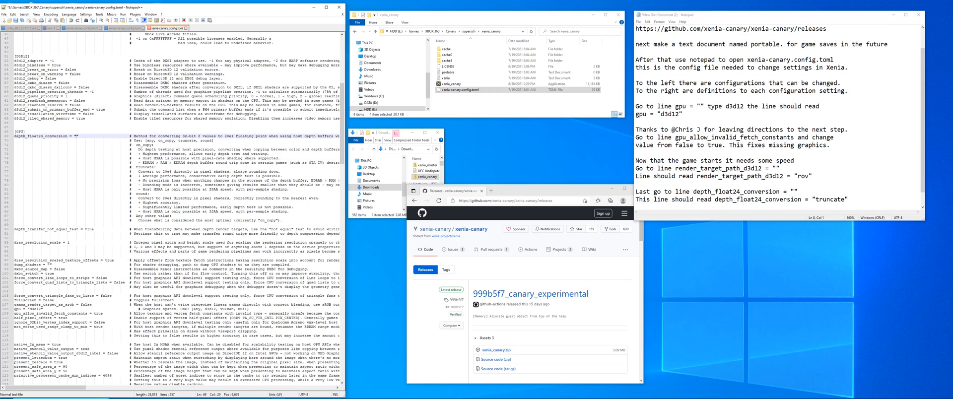
# Step: Begin typing the truncate value inside the depth_float24_conversion quotes
pyautogui.write('td')
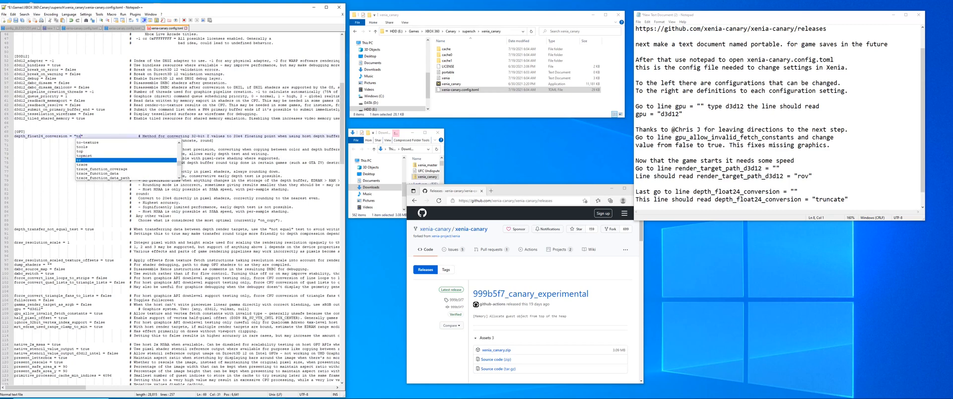